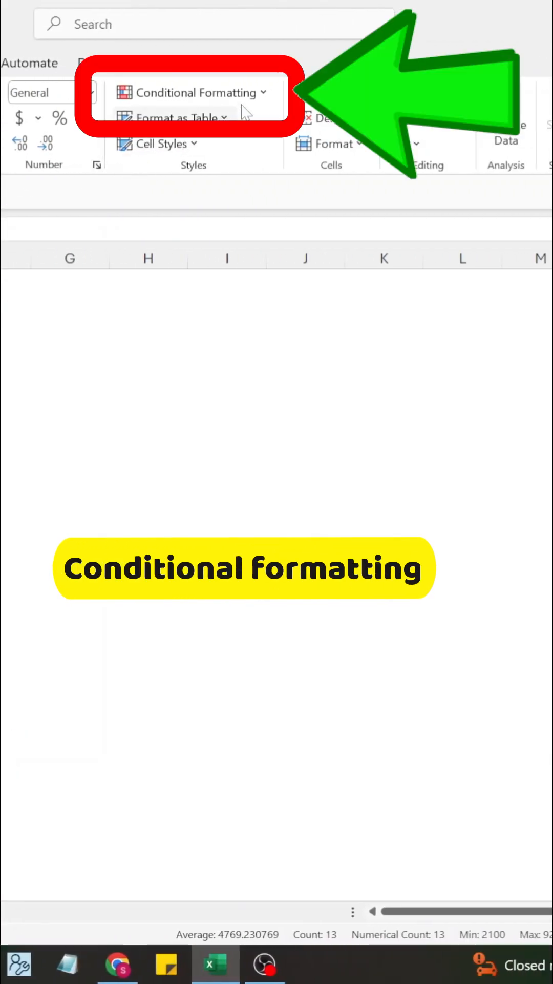
# - Bring up the Icon Set rule on the Sales column in the Edit Formatting Rule dialog
pyautogui.click(193, 92)
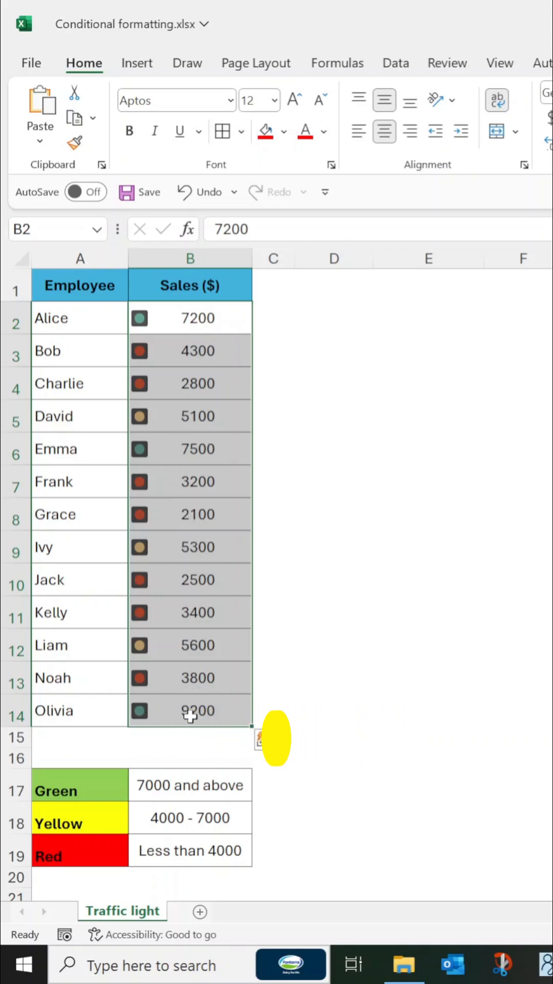
pyautogui.click(164, 92)
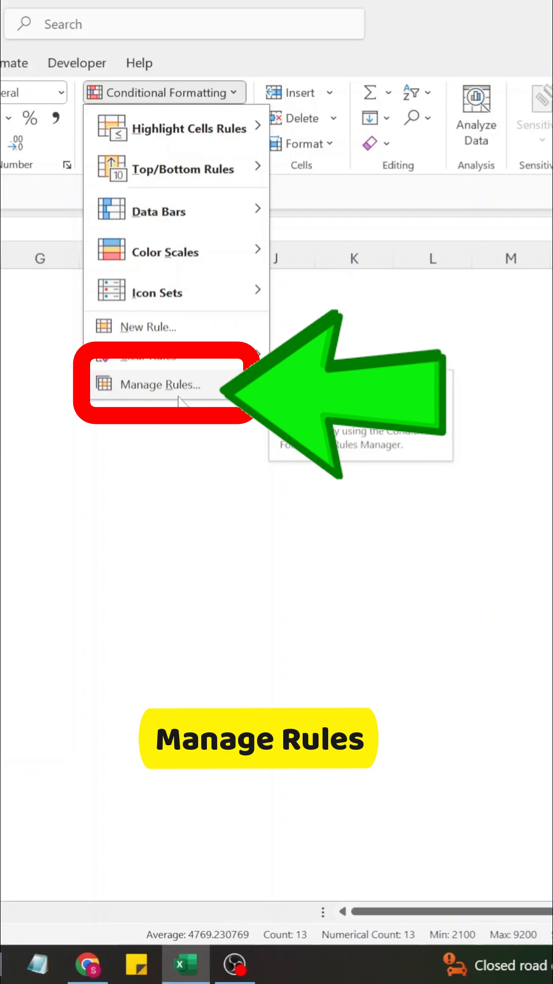
pyautogui.click(162, 385)
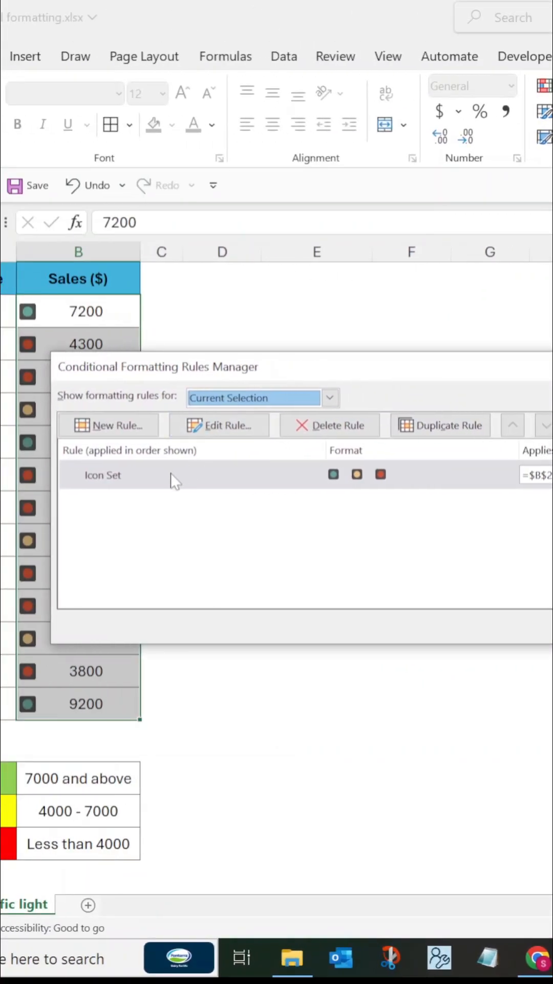
pyautogui.click(102, 475)
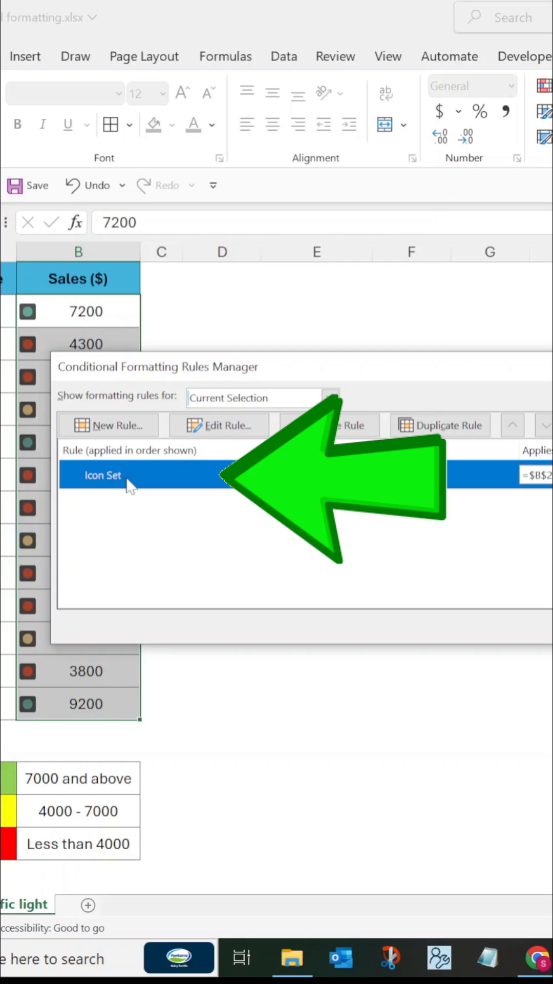
pyautogui.click(218, 426)
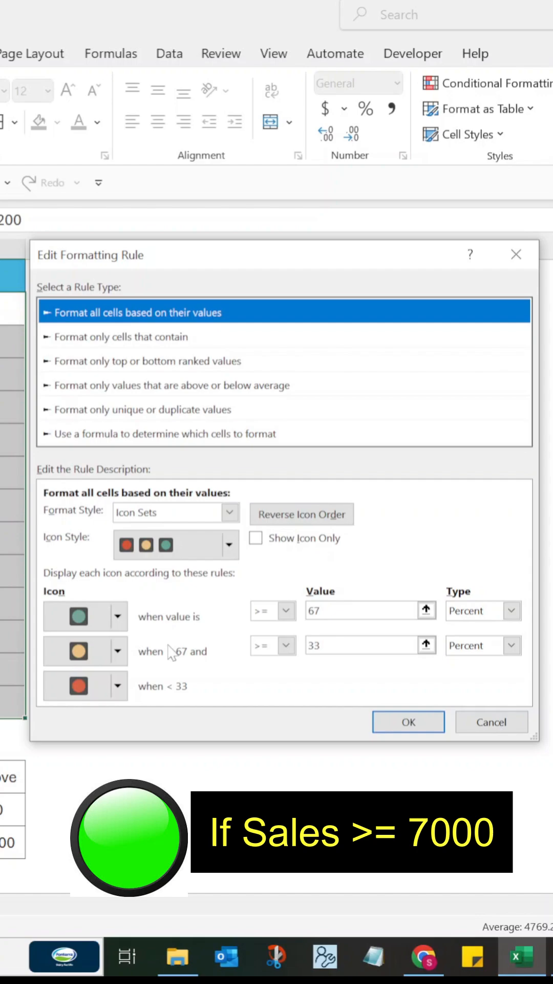
# - Make the green icon's threshold a Number with value 7000
pyautogui.click(511, 611)
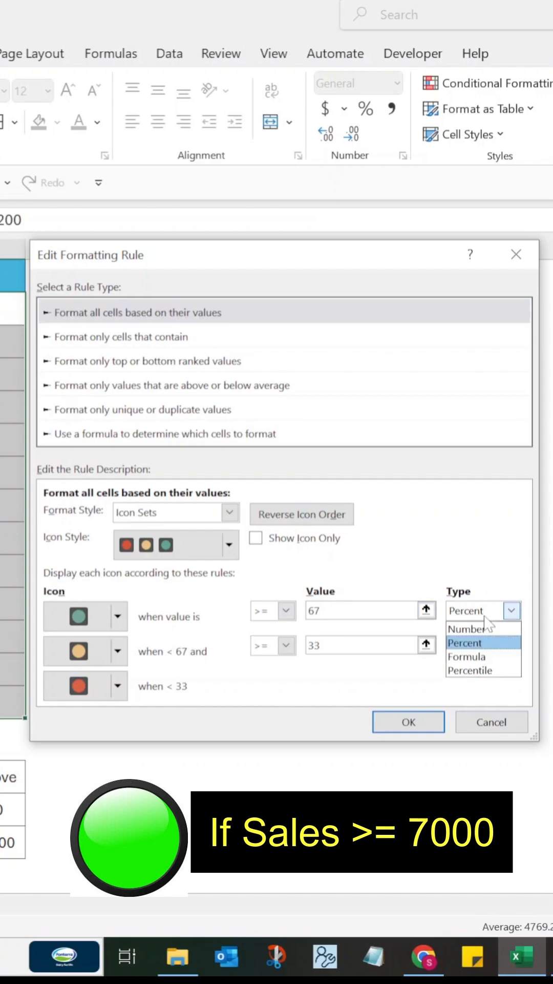
pyautogui.click(467, 628)
pyautogui.write('7')
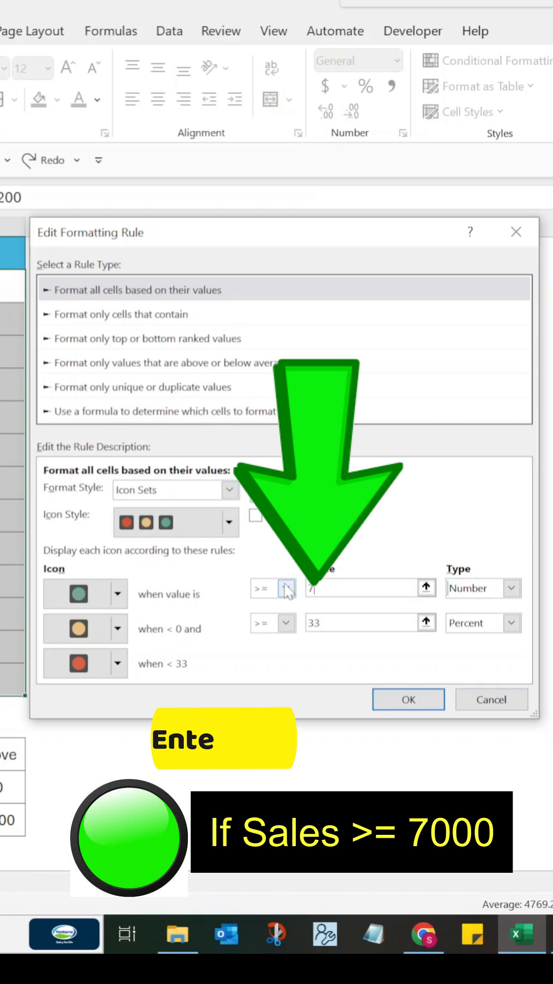
pyautogui.write('000')
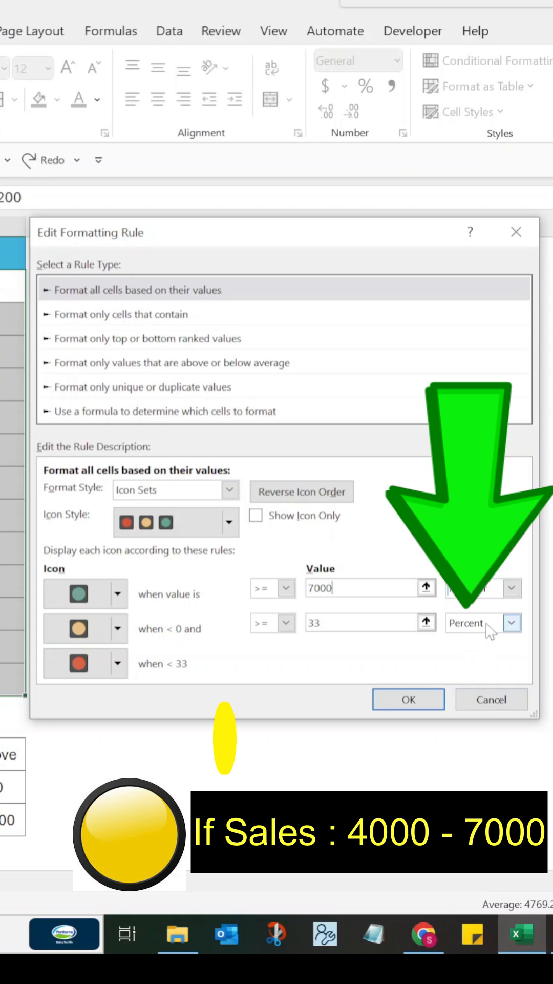
# - Make the yellow icon's threshold a Number with value 4000 and confirm the rule
pyautogui.click(514, 623)
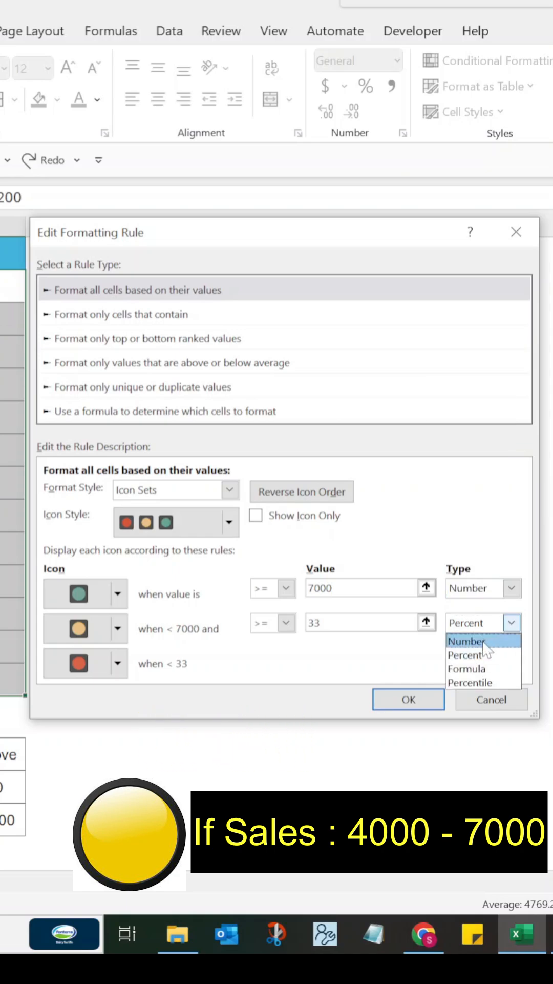
pyautogui.click(466, 641)
pyautogui.write('4000')
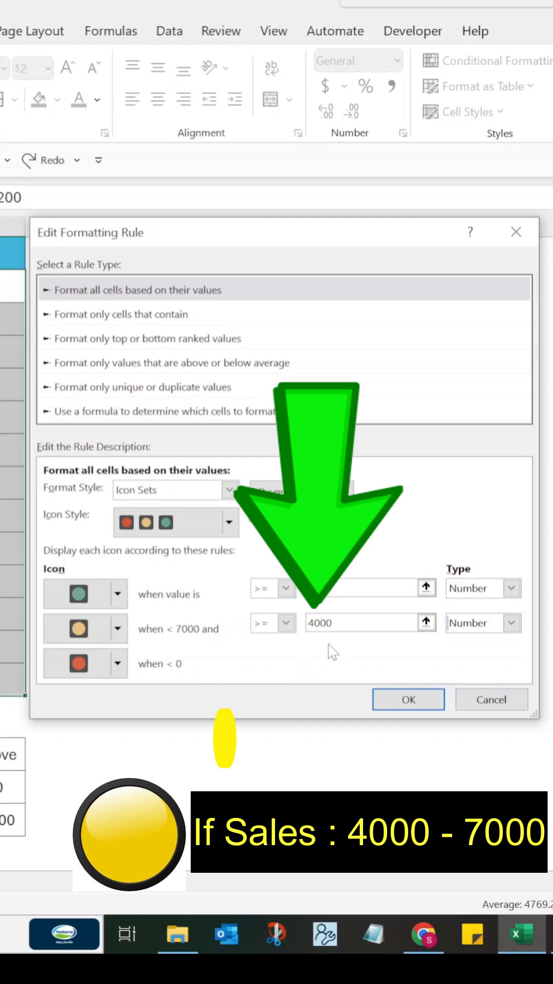
pyautogui.click(408, 699)
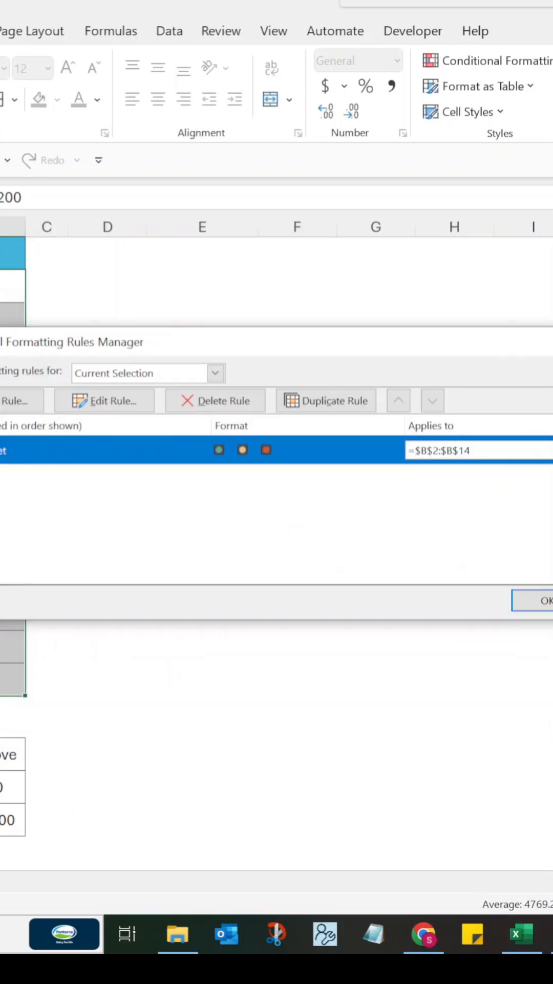
# - Apply the rule from the Rules Manager so Sales shows green ≥7000, yellow 4000–7000, red below 4000
pyautogui.click(140, 373)
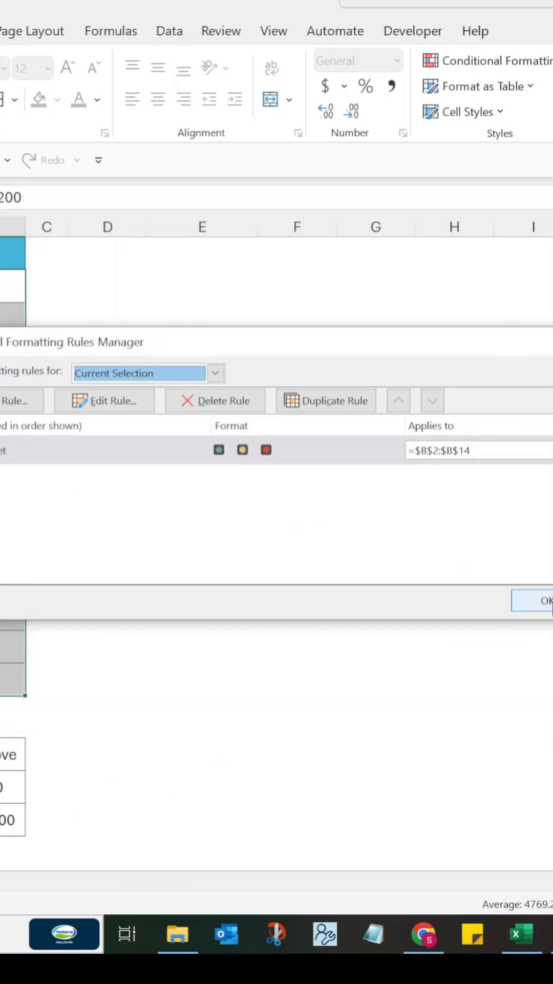
pyautogui.click(544, 600)
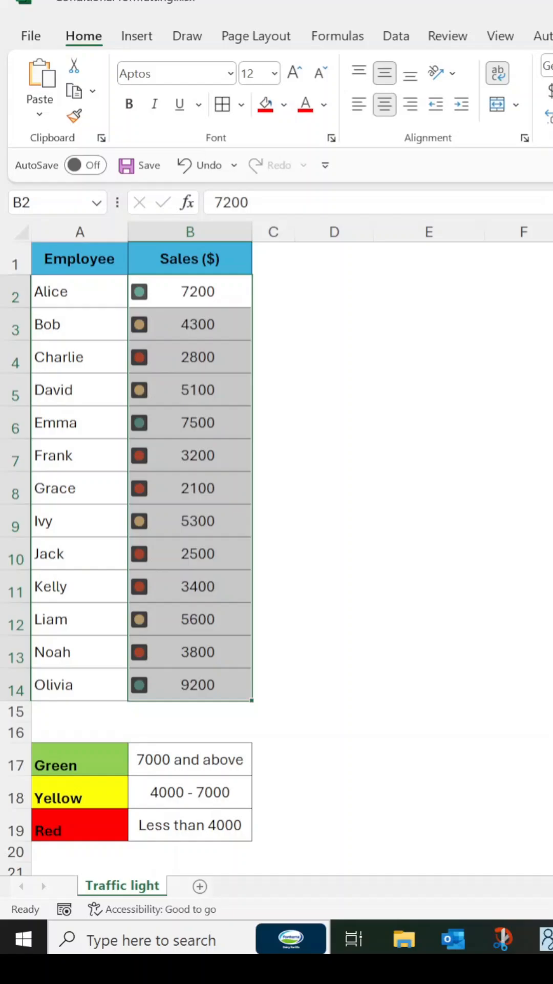